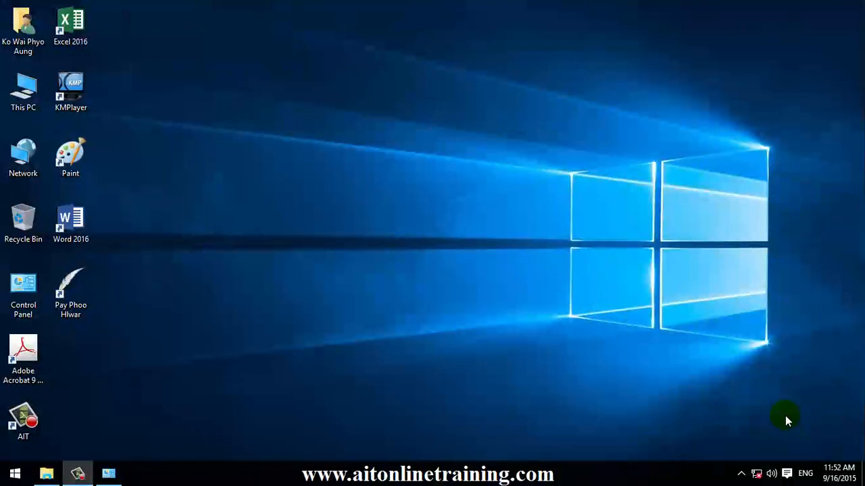
Open the Properties of This PC from the desktop to show system information.
left_click(70, 91)
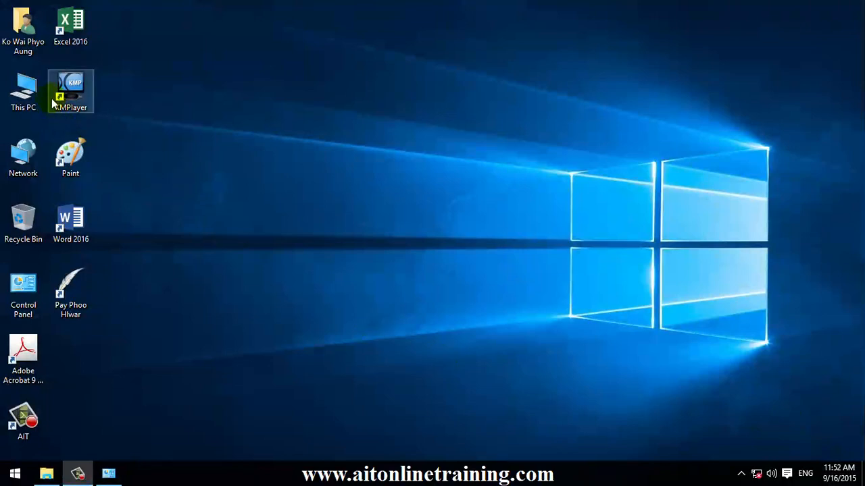
right_click(23, 91)
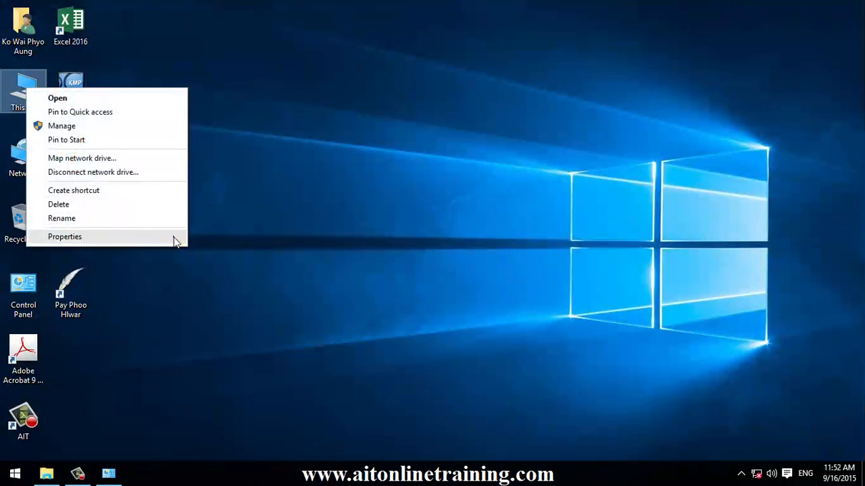
left_click(65, 237)
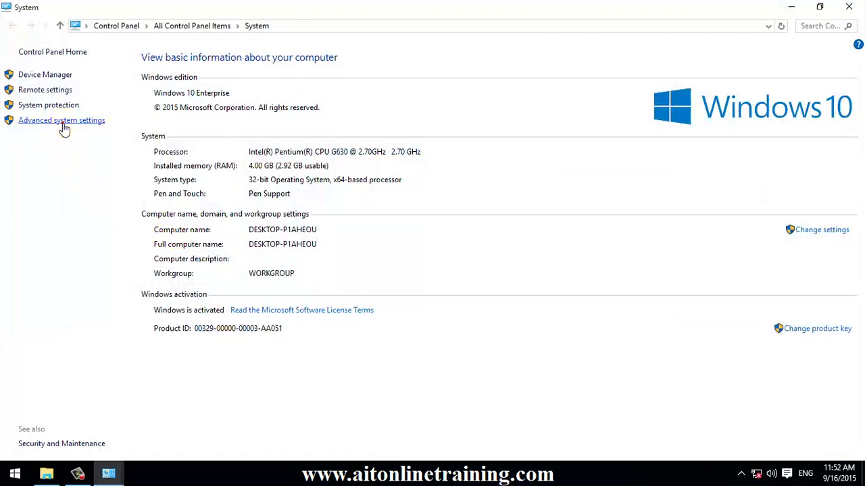
Open Advanced system settings from the System window's left pane.
left_click(62, 120)
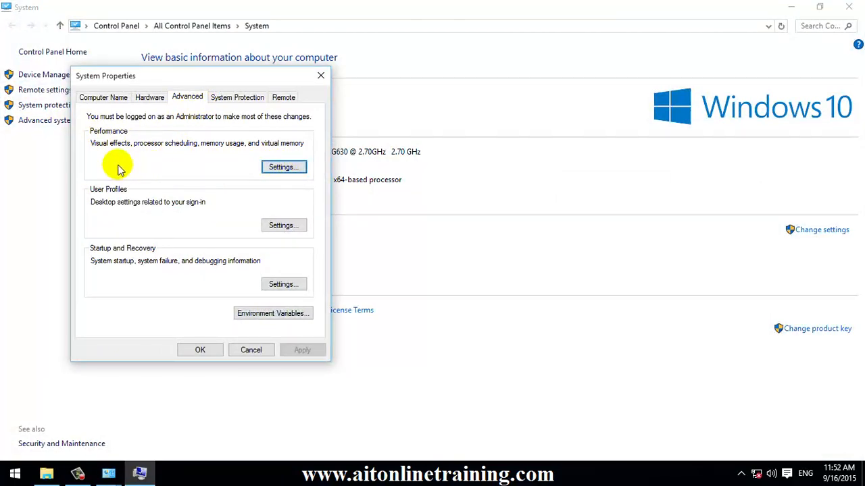
mouse_move(133, 158)
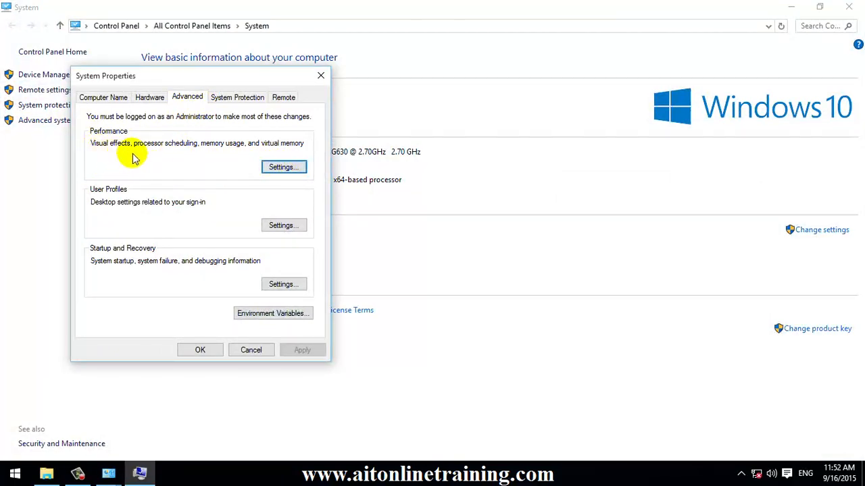
mouse_move(227, 161)
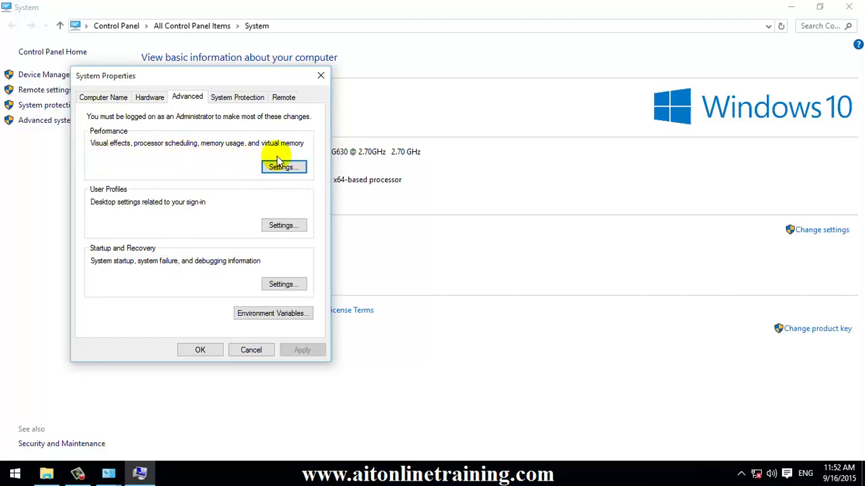
Open Performance Settings, reaching the Advanced tab with the 512 MB paging file.
left_click(283, 166)
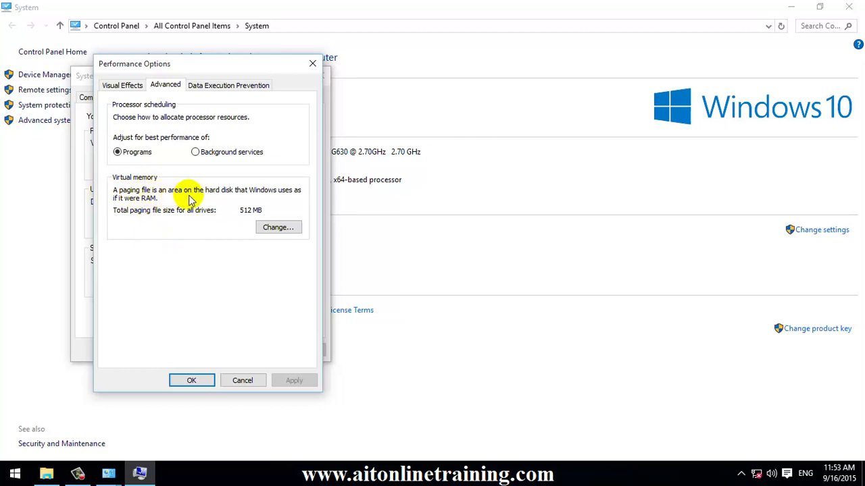
mouse_move(218, 202)
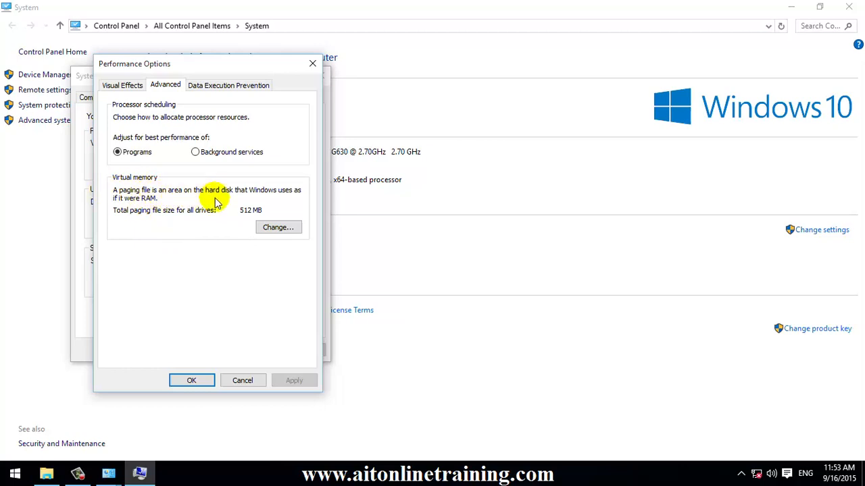
mouse_move(133, 223)
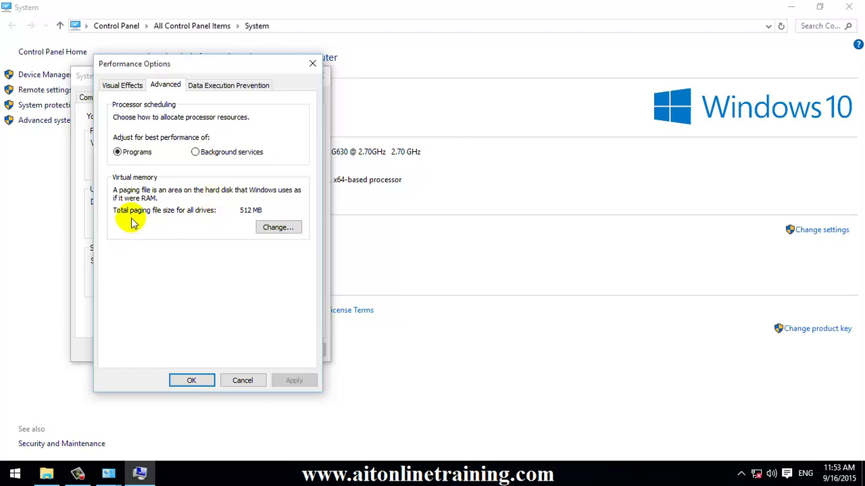
mouse_move(178, 225)
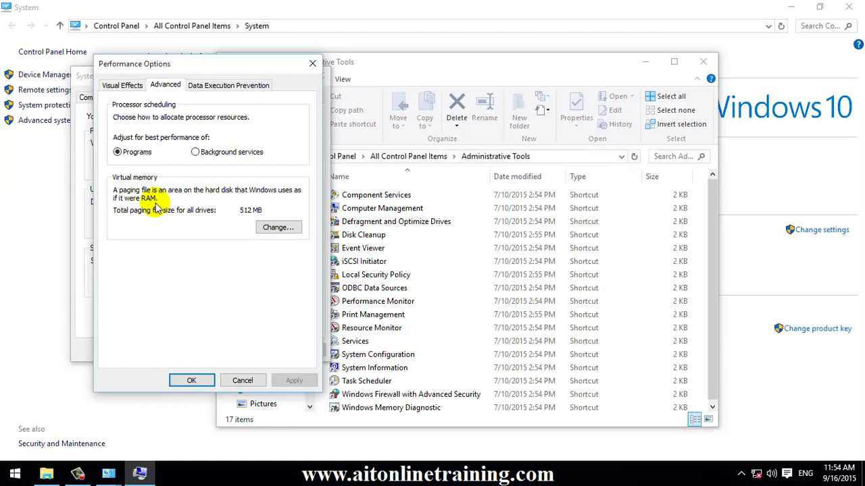
mouse_move(241, 222)
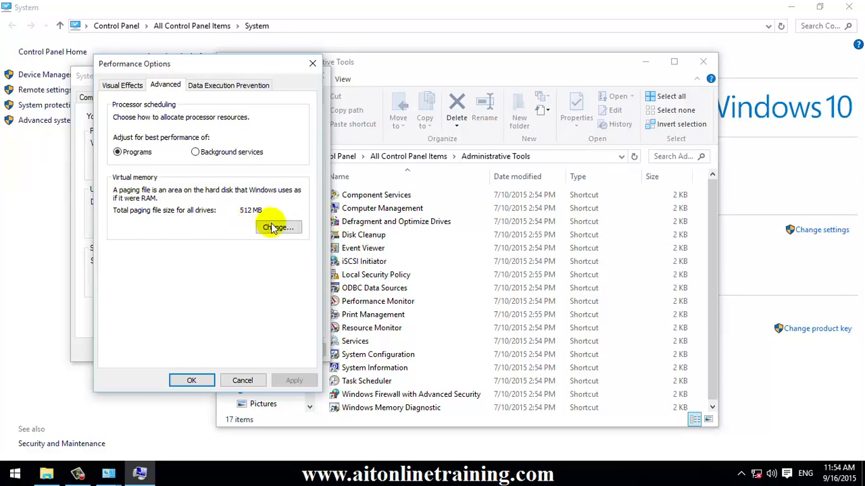
Open Virtual Memory settings and turn off automatic paging file management for all drives.
left_click(278, 227)
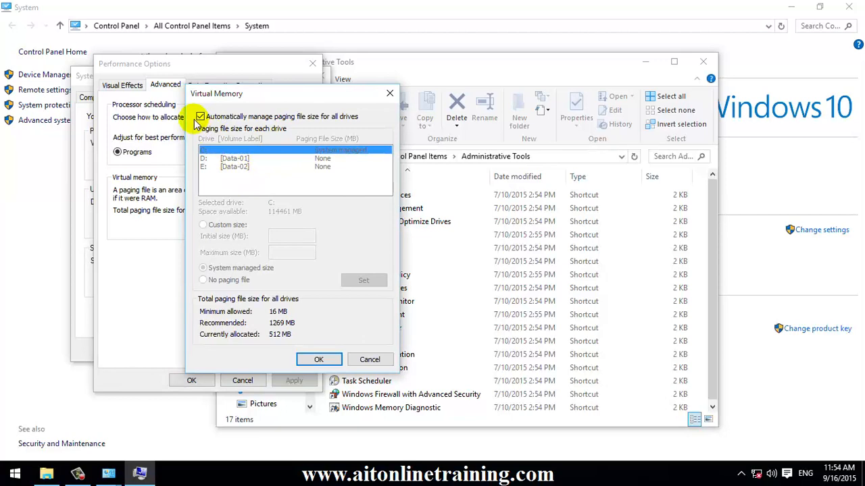
left_click(201, 116)
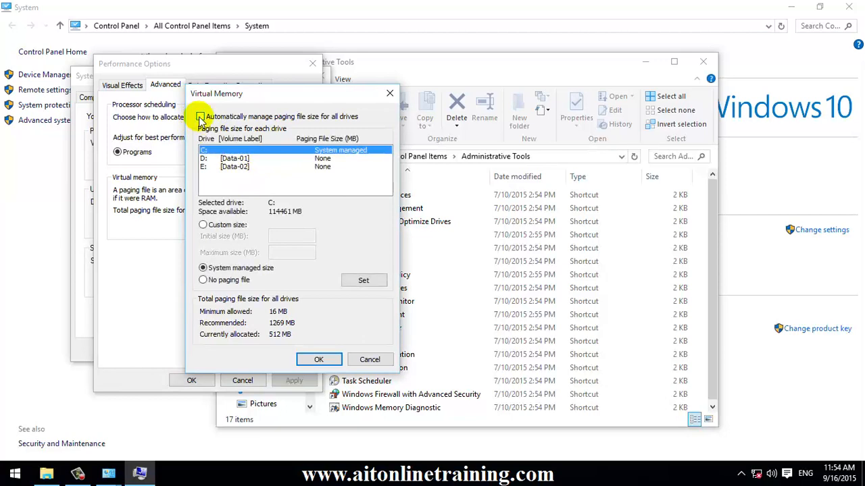
left_click(201, 116)
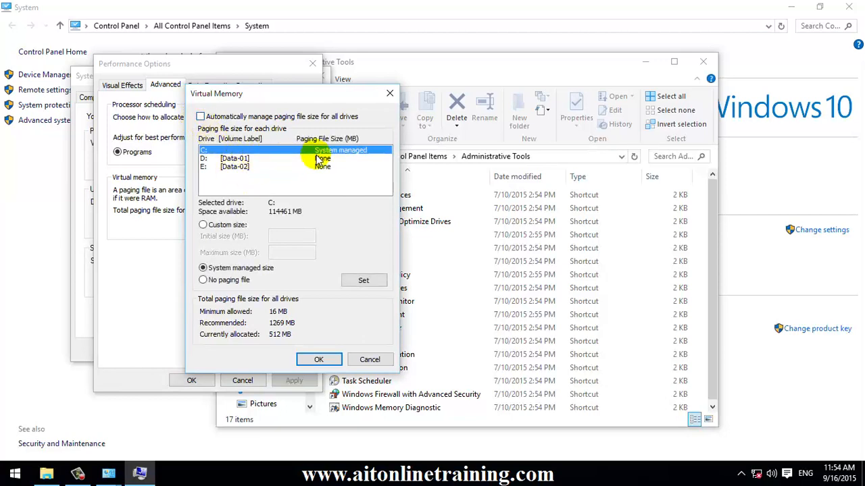
Give drive D a custom paging file: 256 MB initial, 1024 MB maximum.
left_click(234, 158)
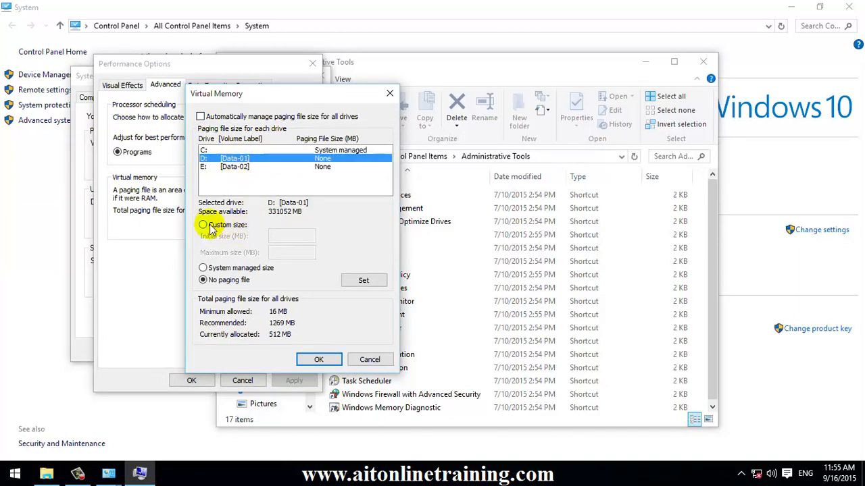
left_click(202, 225)
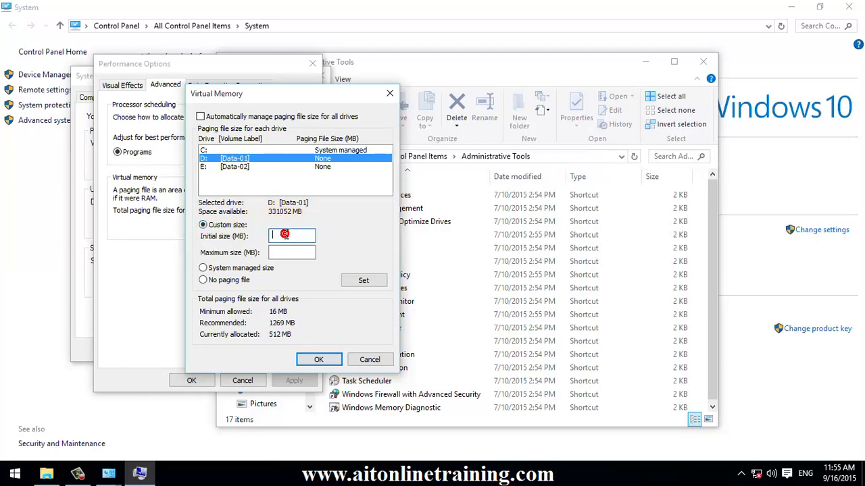
type("256")
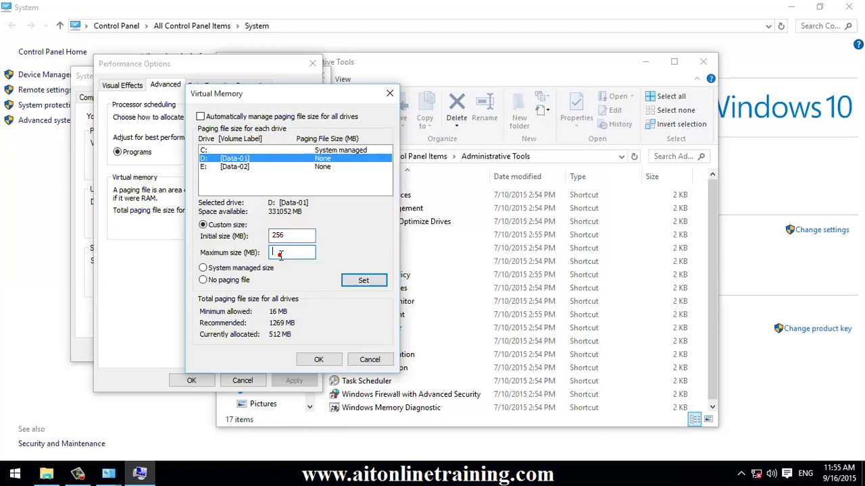
type("1024")
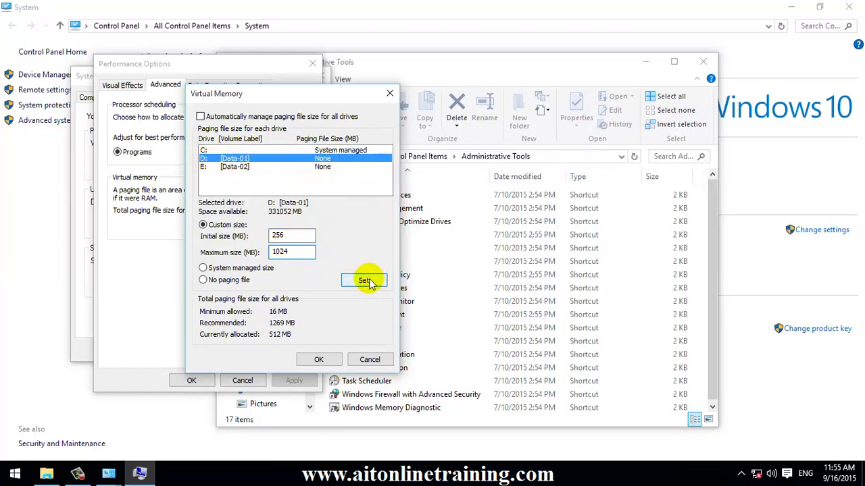
left_click(363, 280)
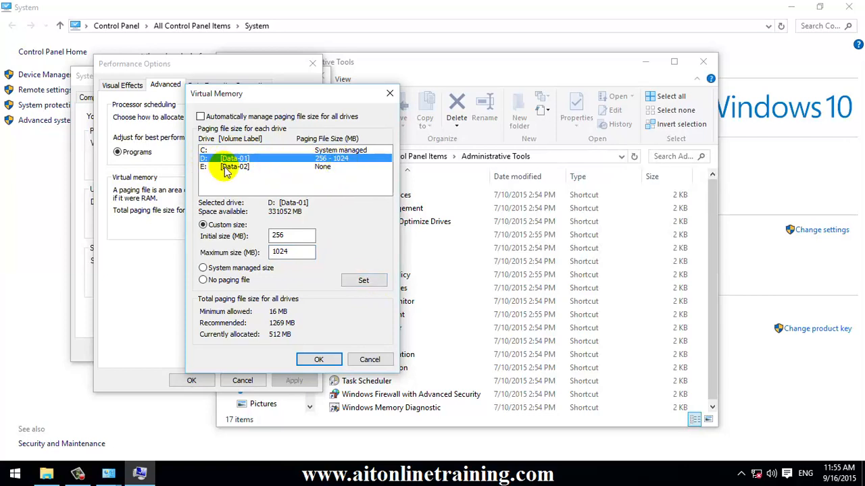
Select drive E and set its custom paging size to 256 MB initial, 1024 MB maximum.
left_click(234, 167)
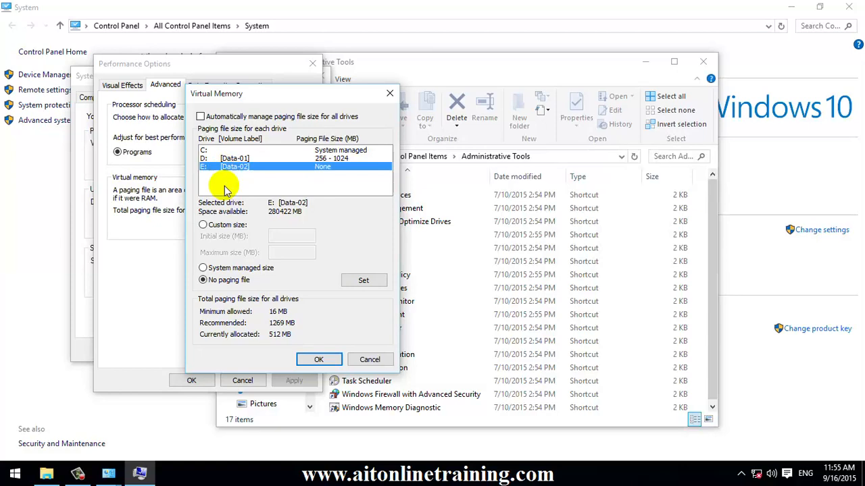
left_click(202, 280)
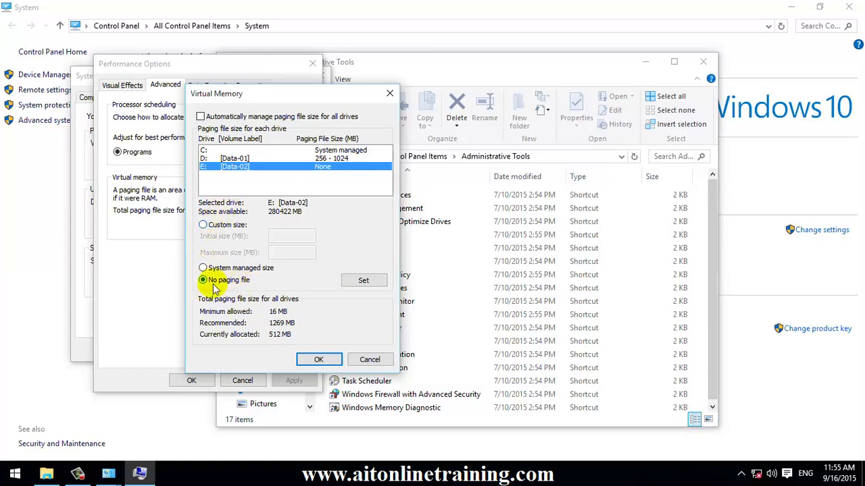
left_click(203, 225)
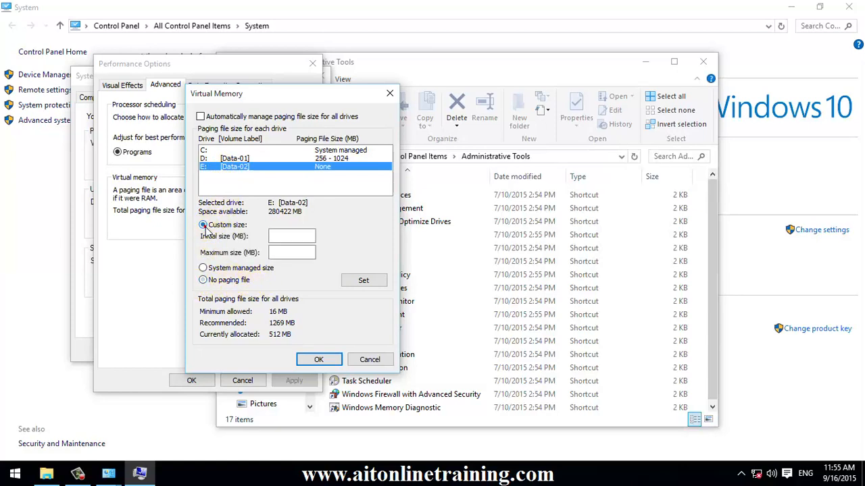
type("256")
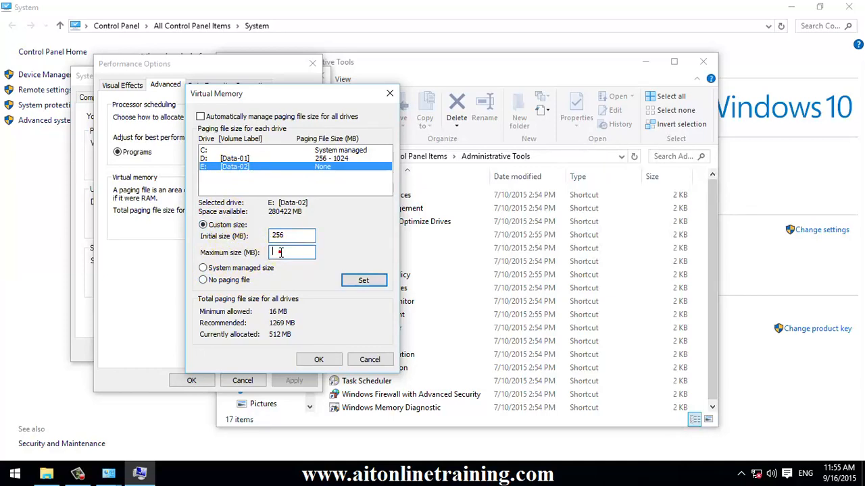
type("102")
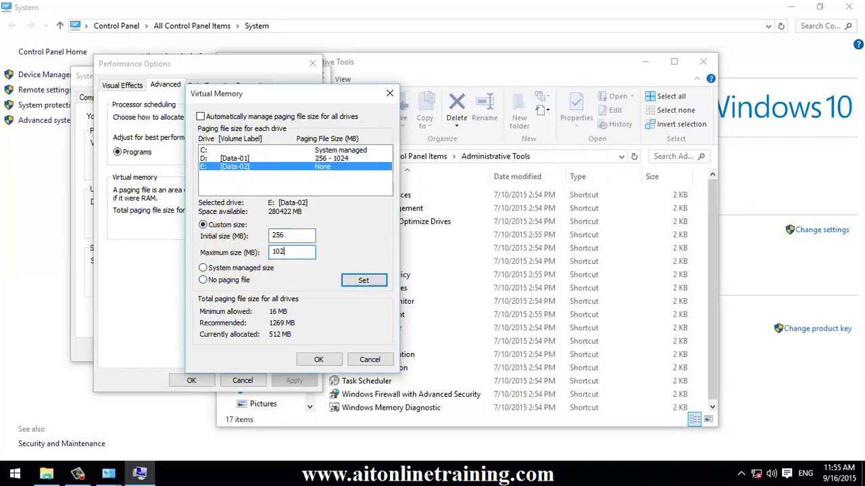
left_click(364, 281)
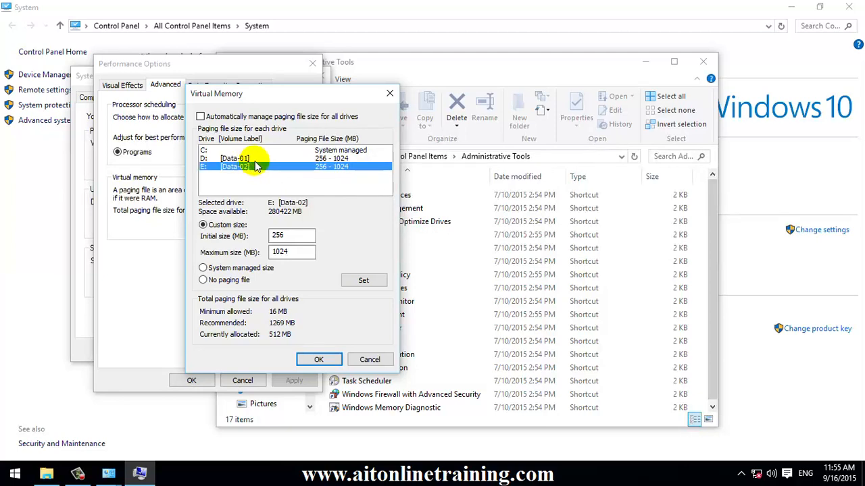
mouse_move(327, 400)
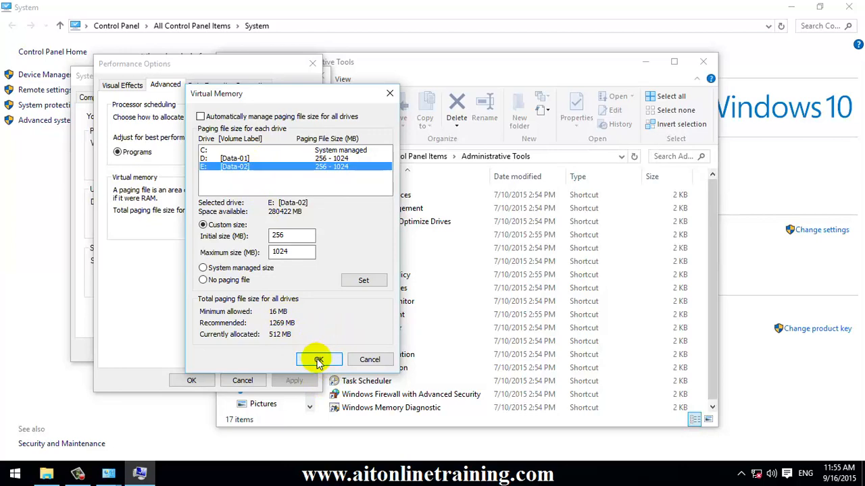
Confirm the D and E paging settings, dismiss the restart notice, and reopen Virtual Memory.
left_click(318, 359)
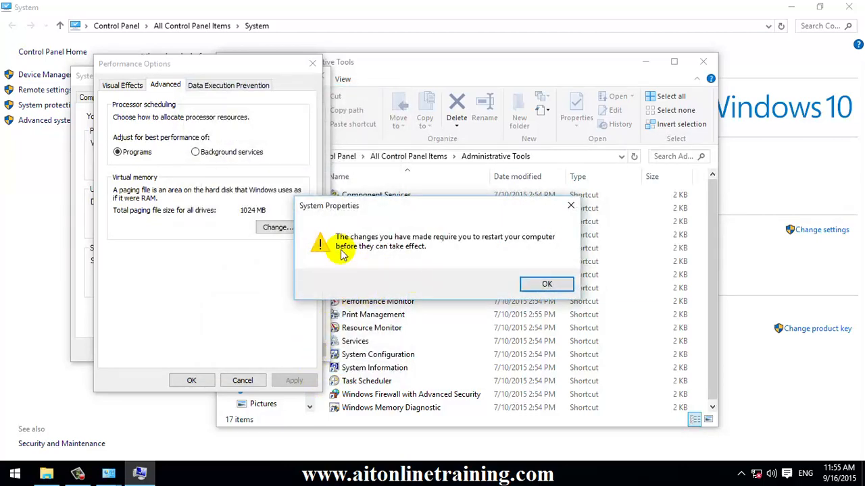
mouse_move(528, 243)
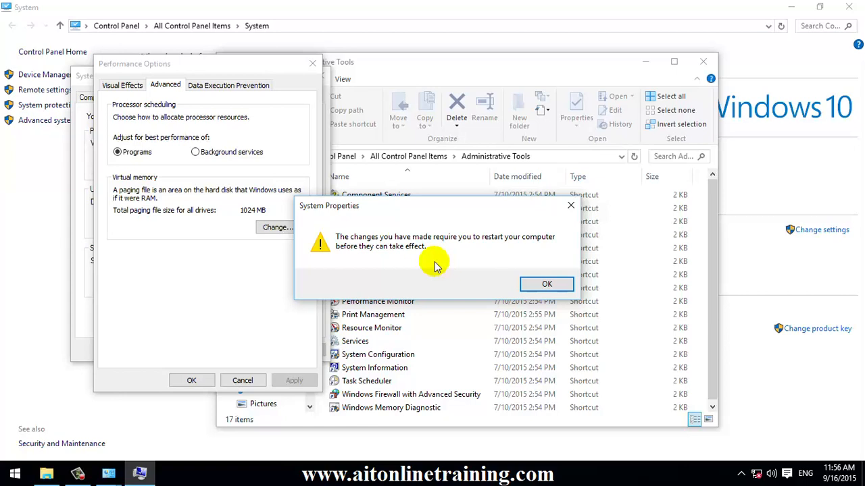
left_click(547, 283)
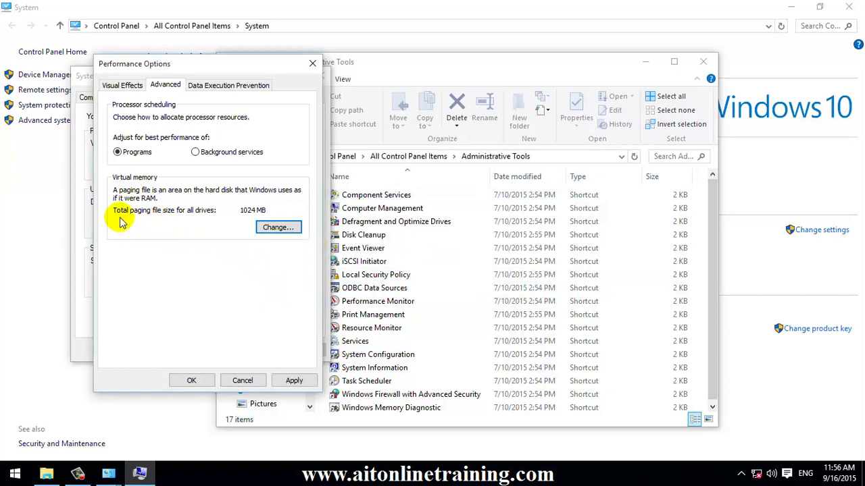
mouse_move(228, 221)
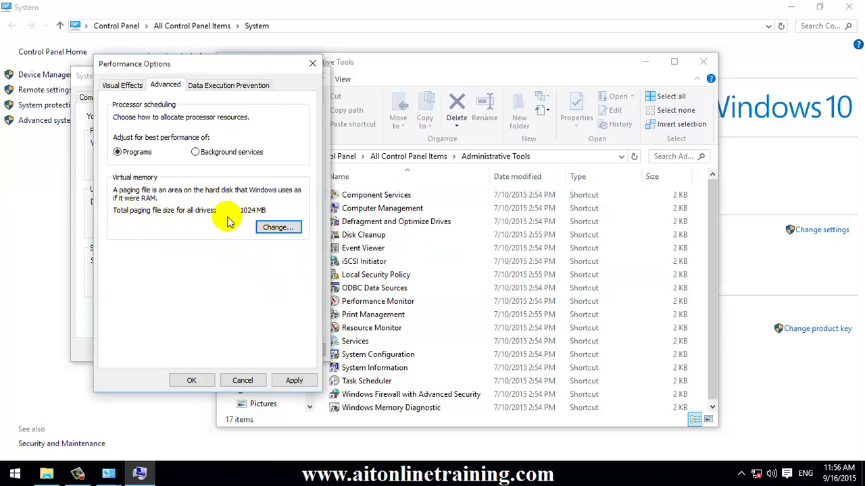
mouse_move(203, 221)
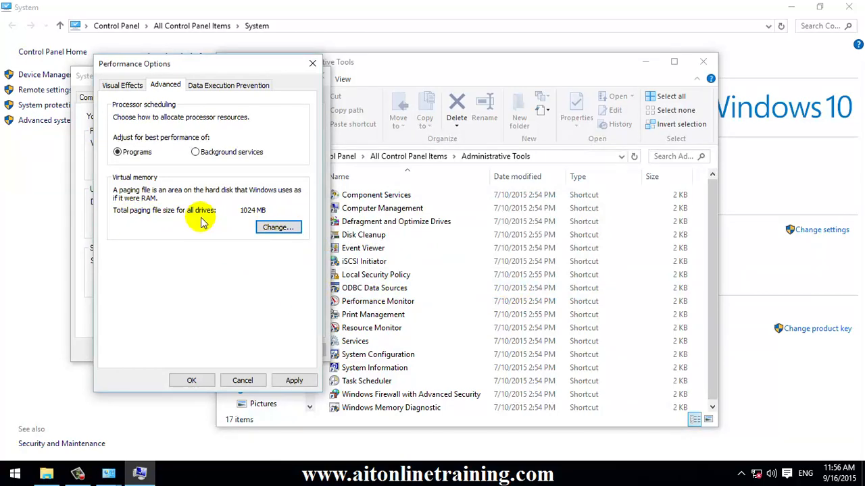
left_click(278, 227)
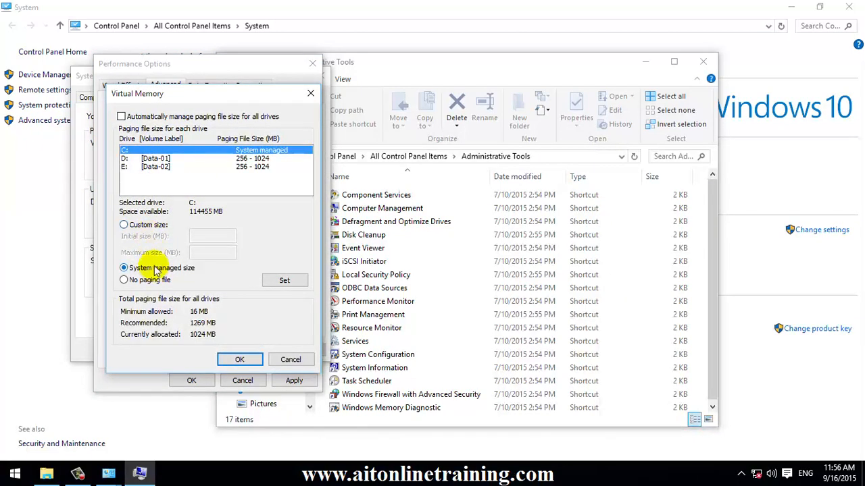
Set drive C to a custom 256–1024 MB paging file, save, and dismiss the restart prompt.
left_click(123, 224)
type("256")
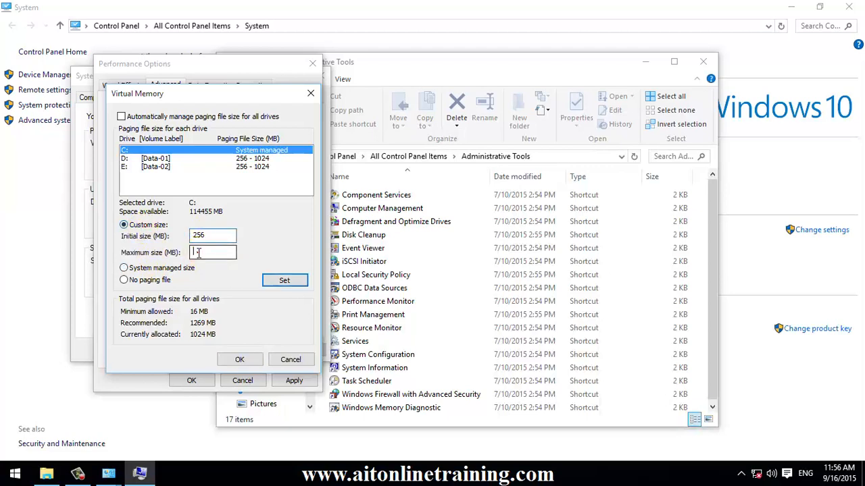
type("1024")
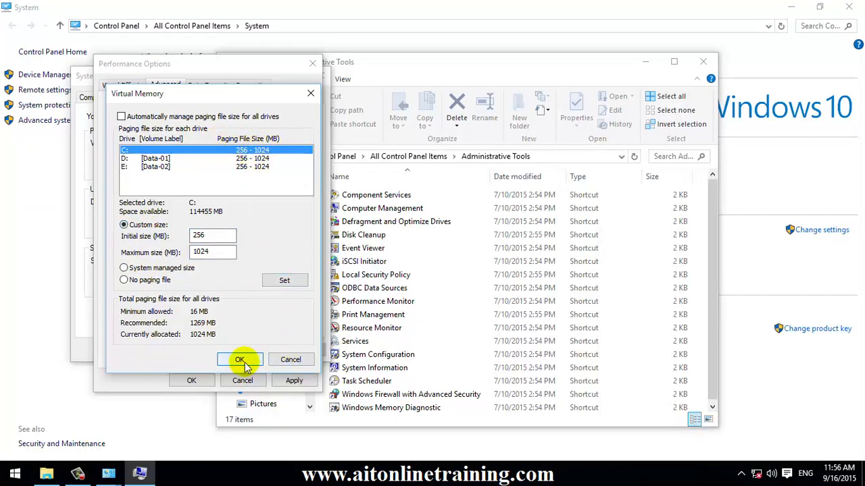
left_click(240, 359)
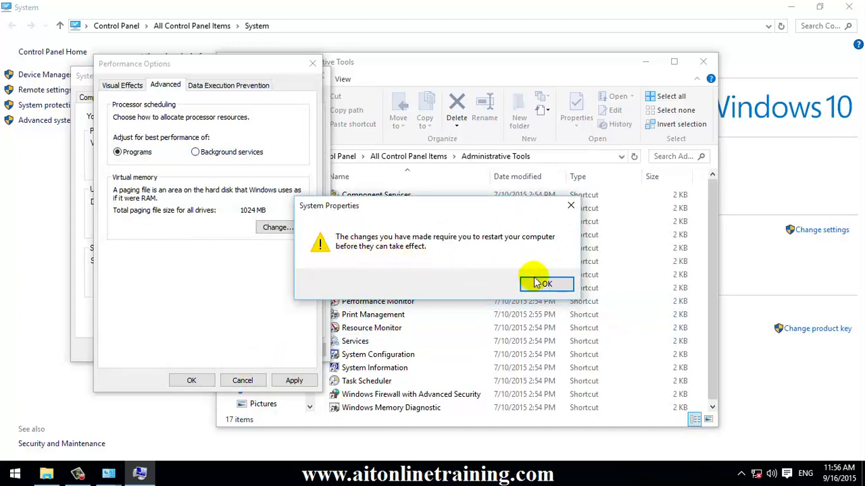
left_click(544, 283)
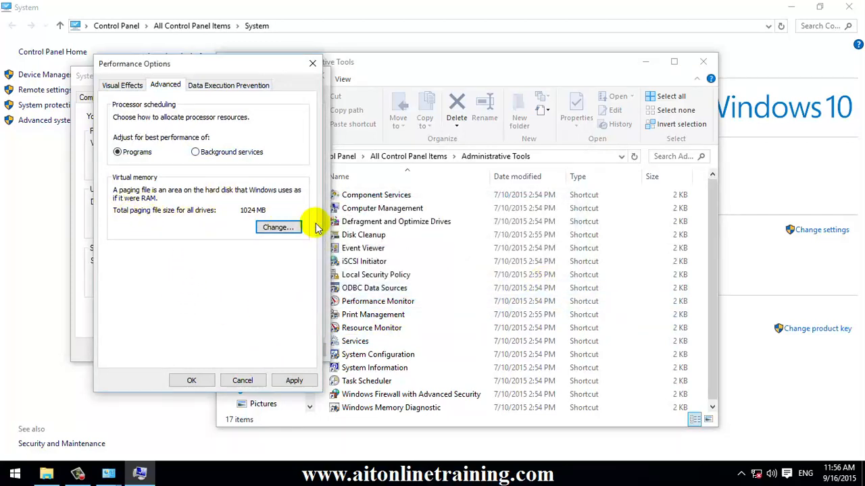
Reopen Virtual Memory, switch drive C to System managed size, and save.
left_click(278, 227)
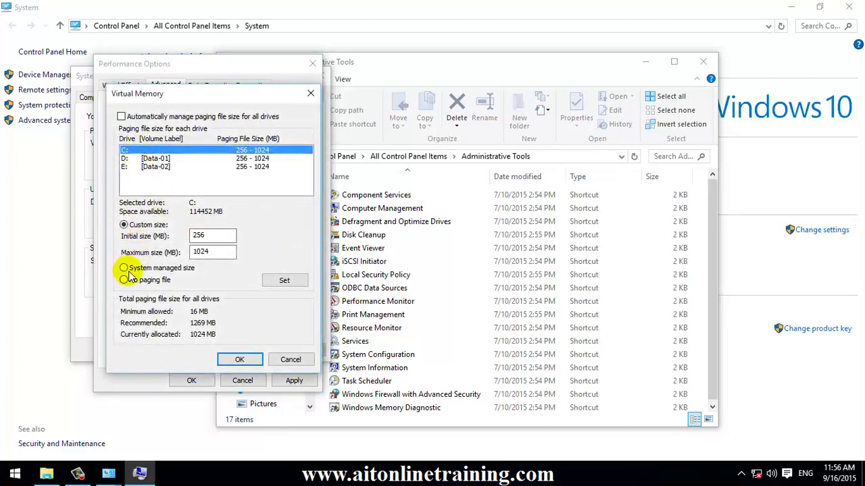
left_click(123, 269)
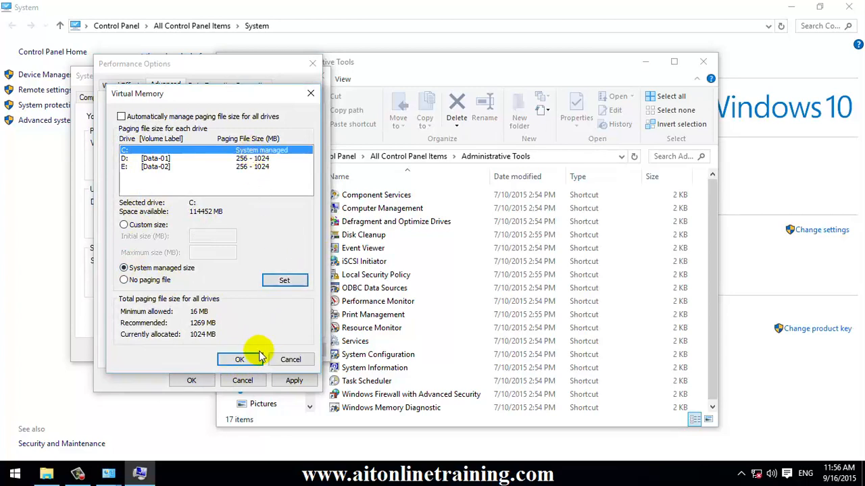
left_click(238, 359)
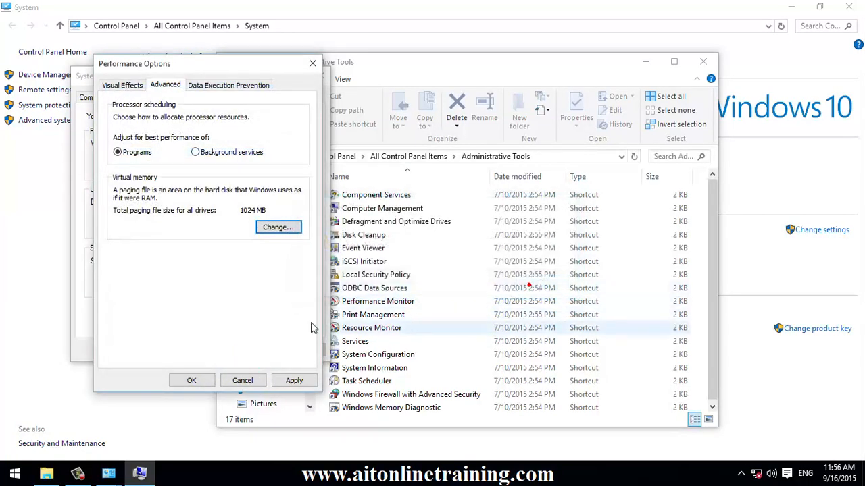
mouse_move(217, 318)
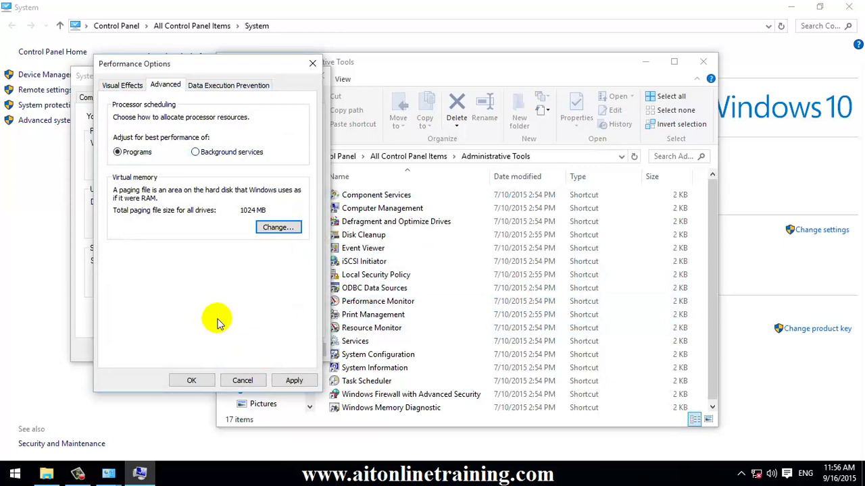